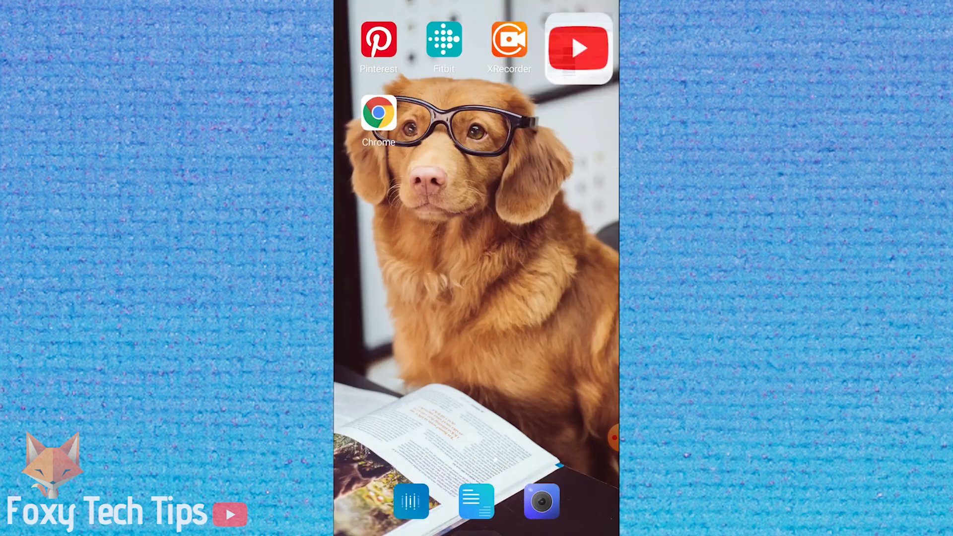
Launch the Fitbit app from the Android home screen.
left_click(444, 39)
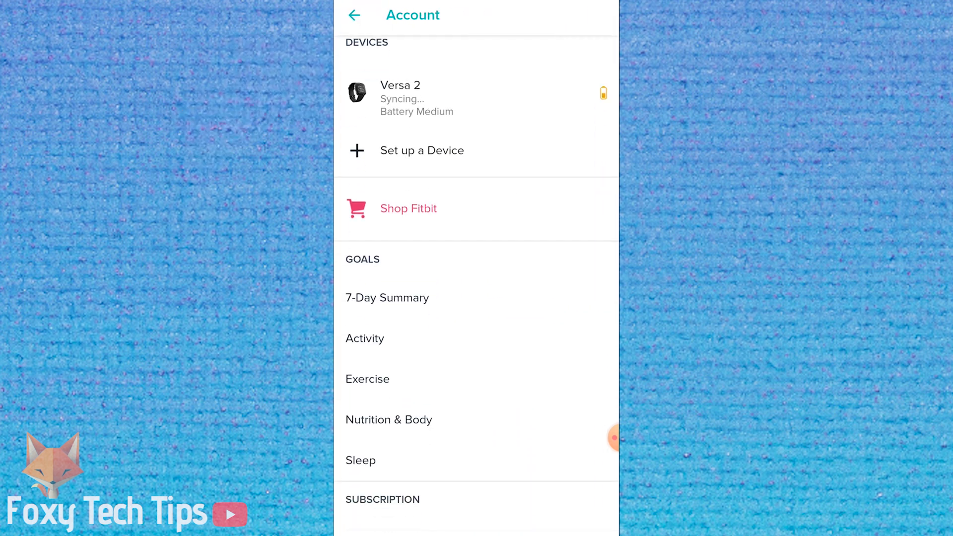
Scroll the Account page to its Settings section and choose Advanced Settings.
scroll("down", 3)
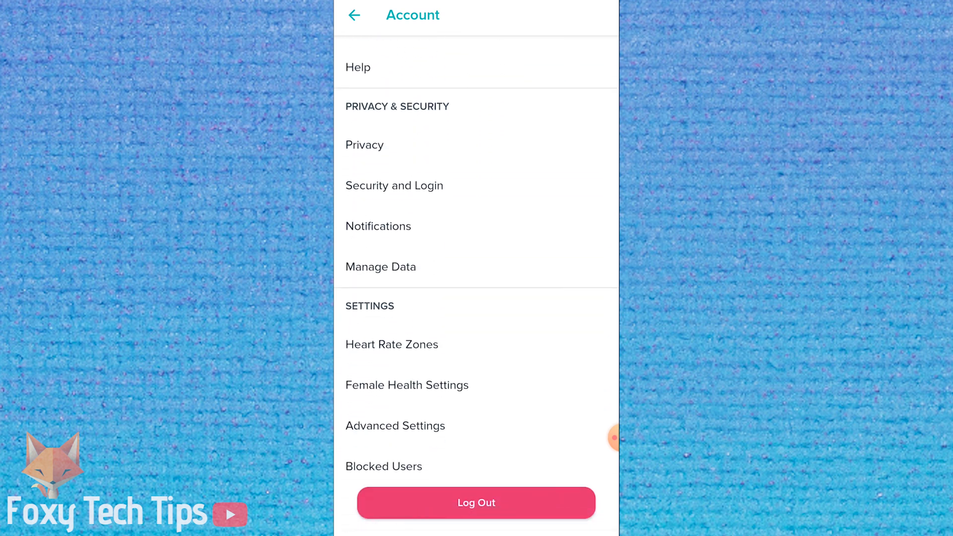
left_click(395, 425)
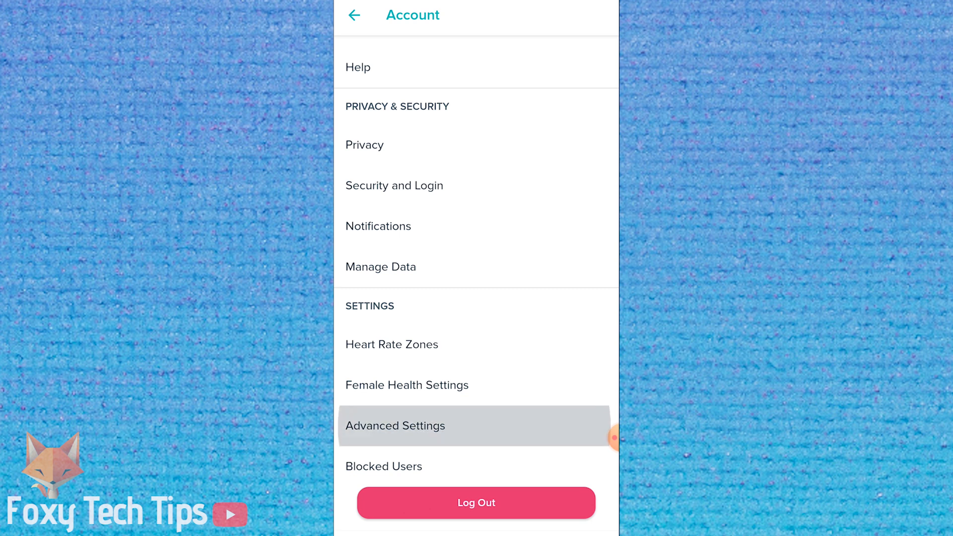
Enter Advanced Settings and open the Units preferences page.
left_click(395, 426)
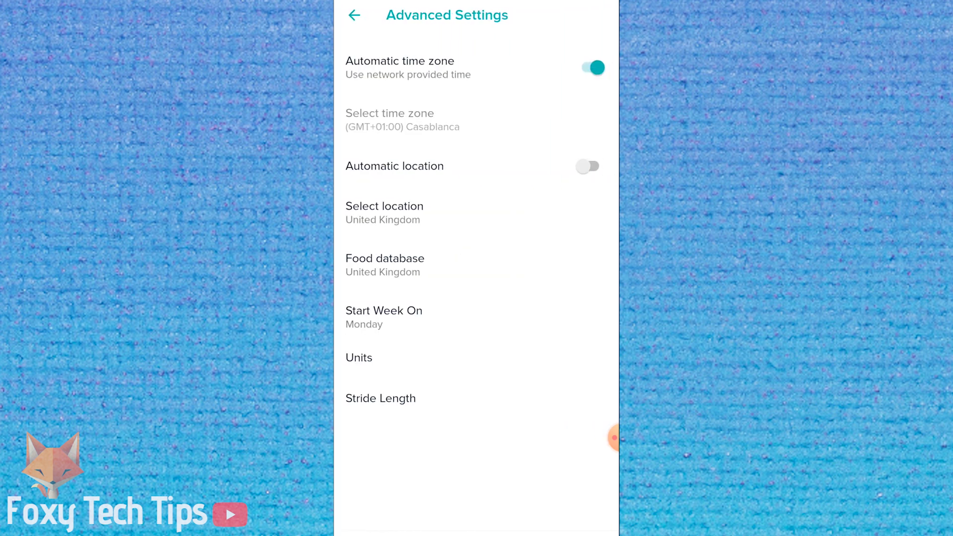
left_click(359, 357)
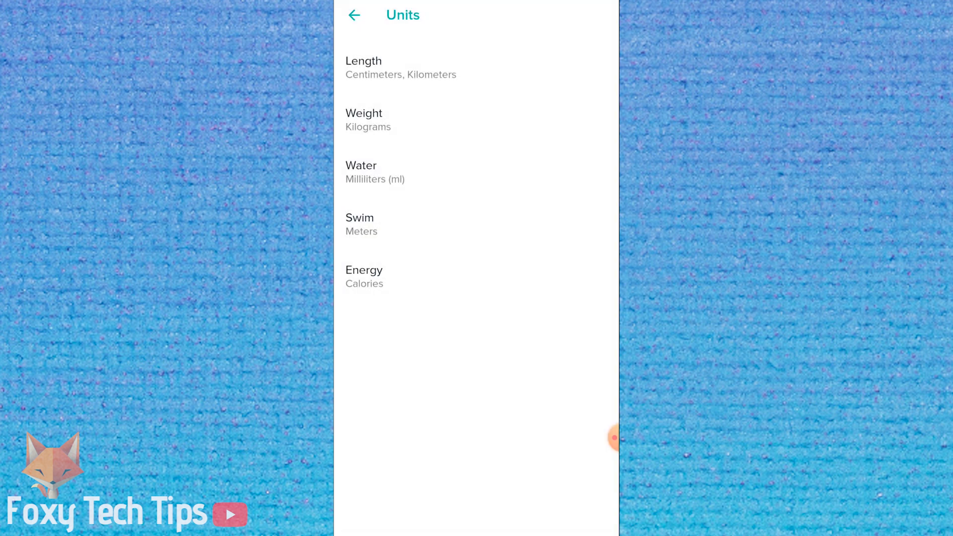
Review the Weight Units choices keeping Kilograms, then bring up the Swim Units meters/yards choice.
left_click(365, 120)
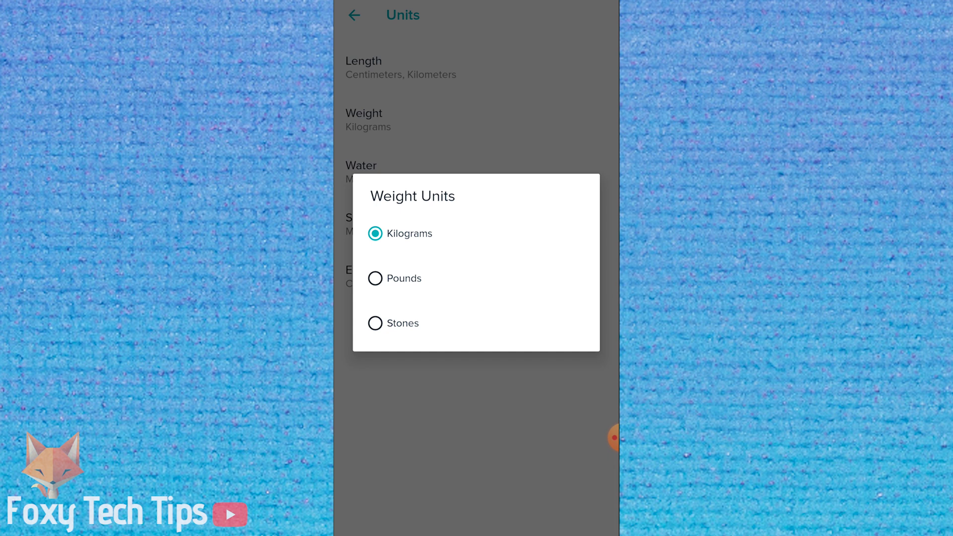
left_click(400, 233)
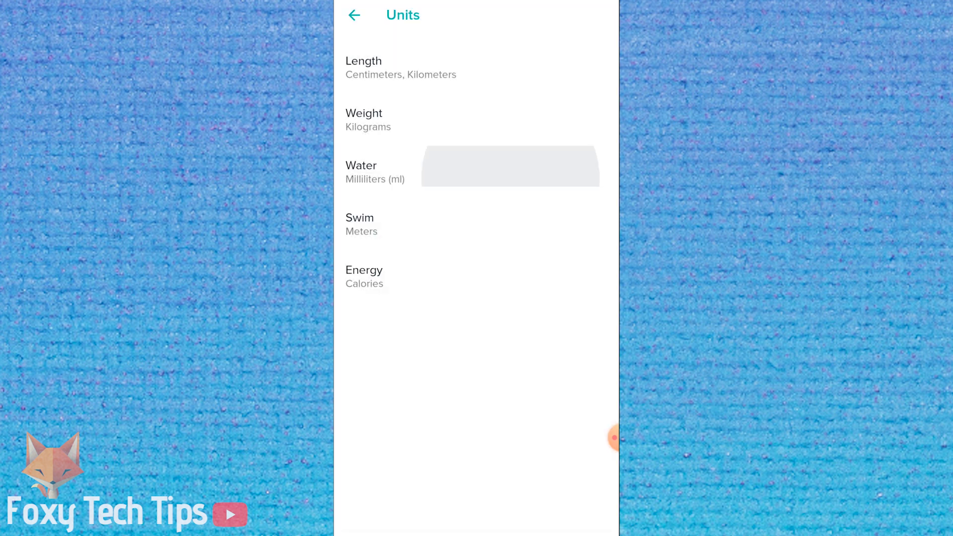
left_click(362, 171)
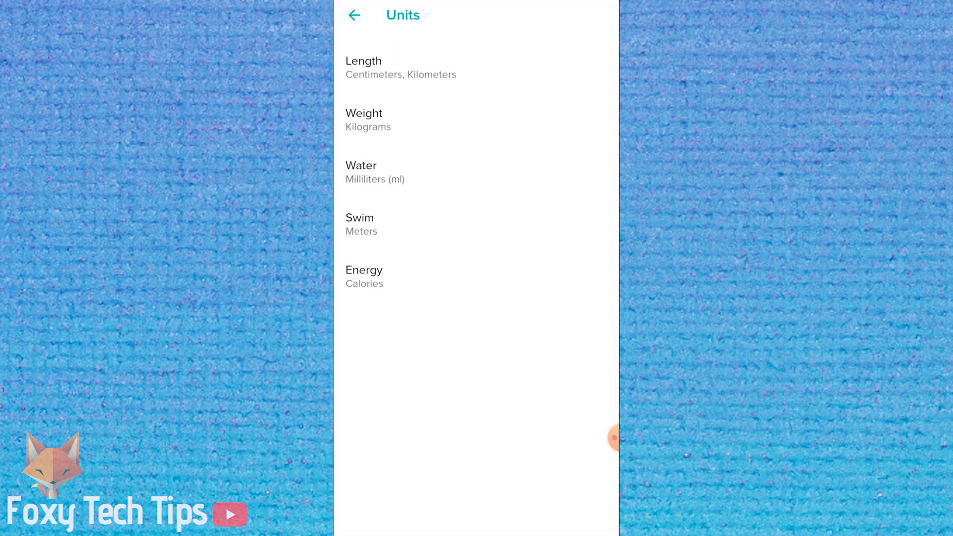
left_click(359, 224)
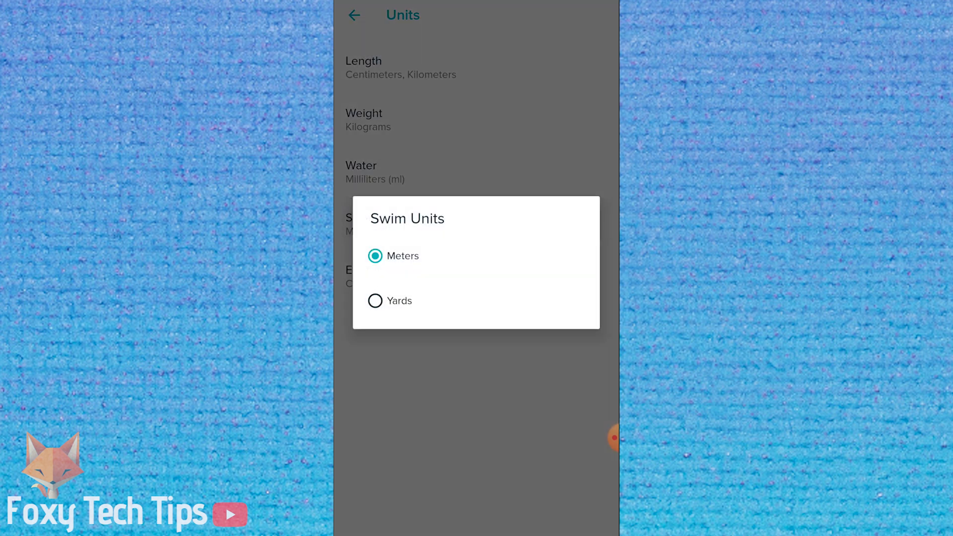